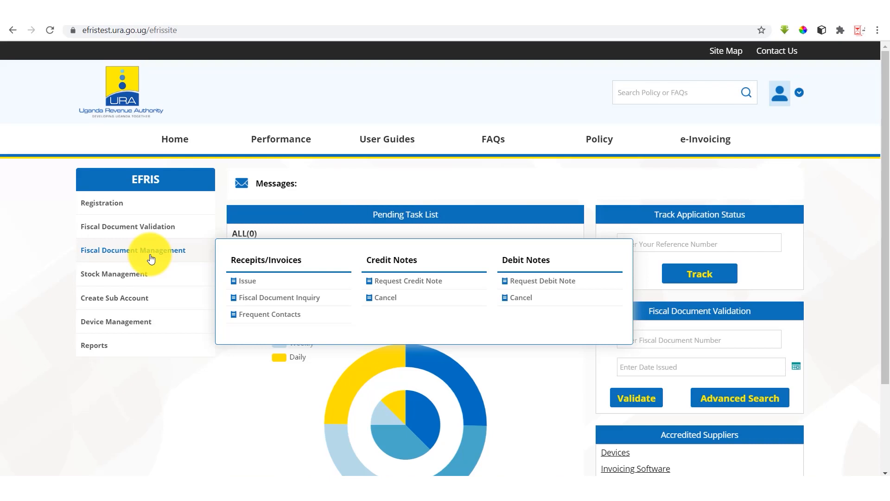
{"action": "mouse_move", "coordinate": [497, 265]}
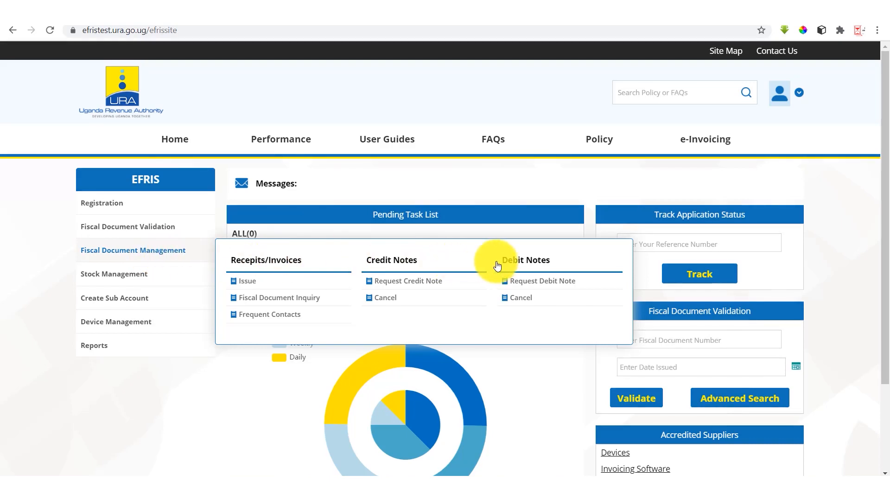
{"action": "mouse_move", "coordinate": [551, 290]}
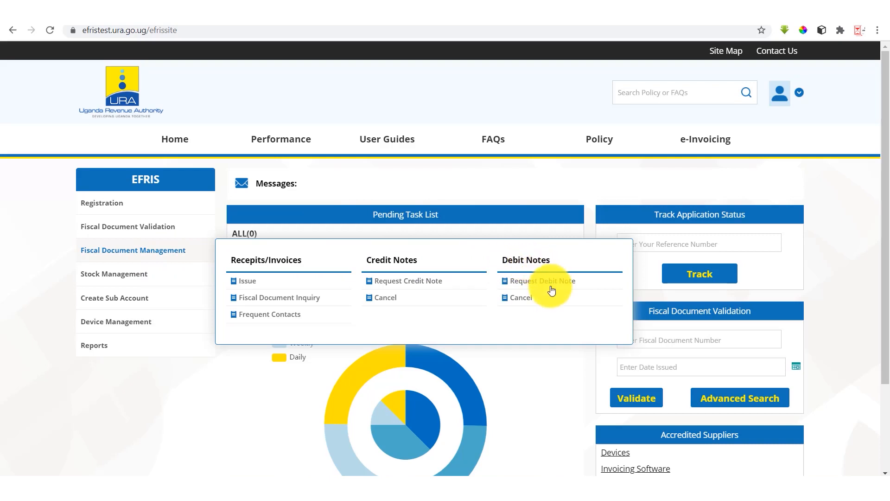
Go to Debit Notes > Request Debit Note and list the one existing debit note
{"action": "left_click", "coordinate": [541, 280]}
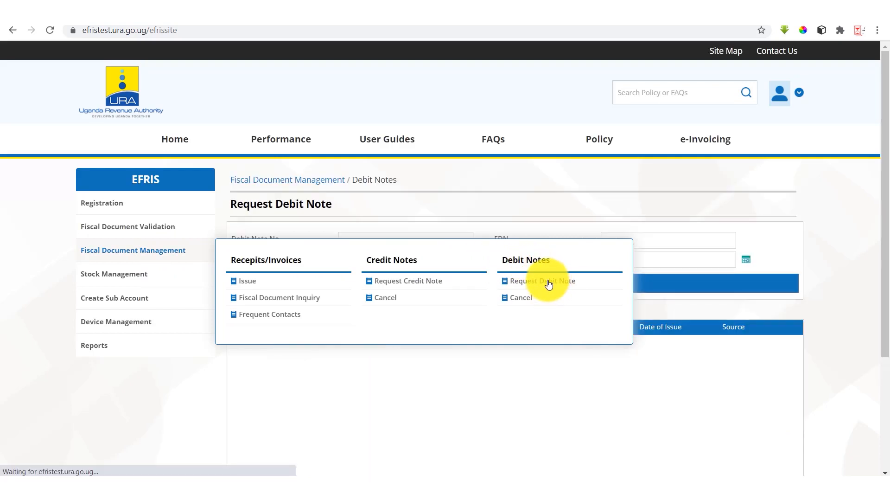
{"action": "left_click", "coordinate": [541, 279]}
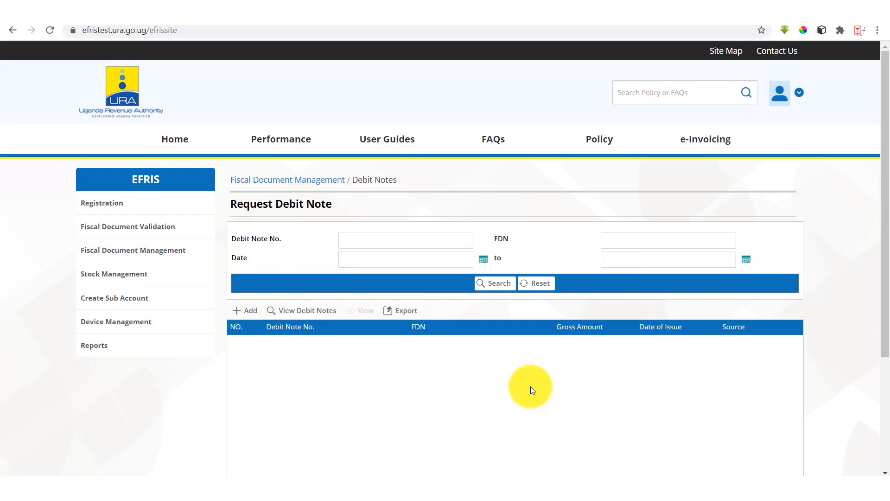
{"action": "mouse_move", "coordinate": [486, 342]}
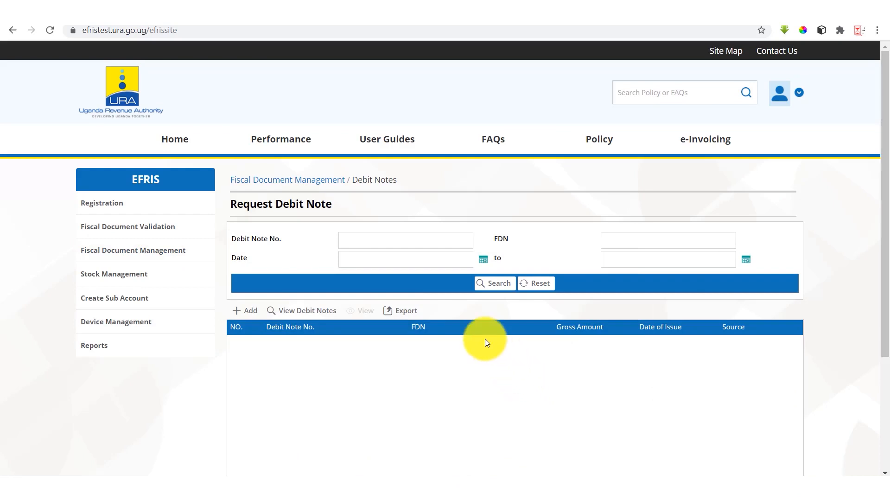
{"action": "left_click", "coordinate": [493, 283]}
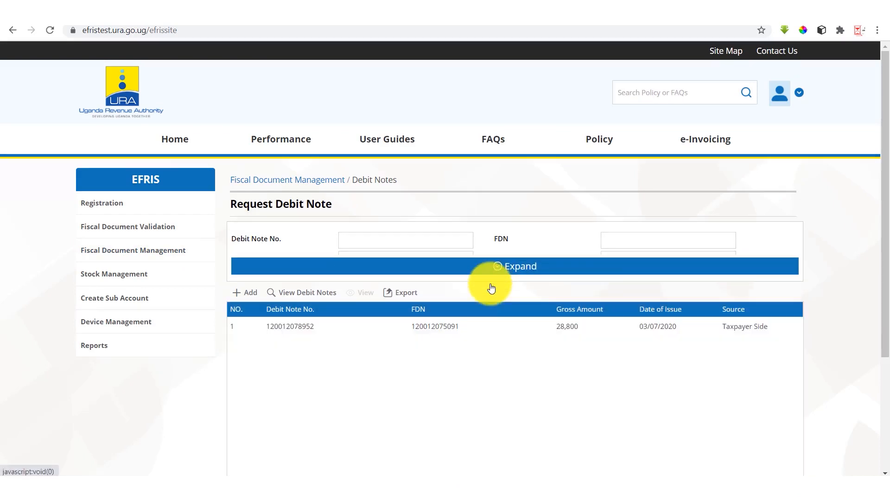
{"action": "left_click", "coordinate": [514, 266]}
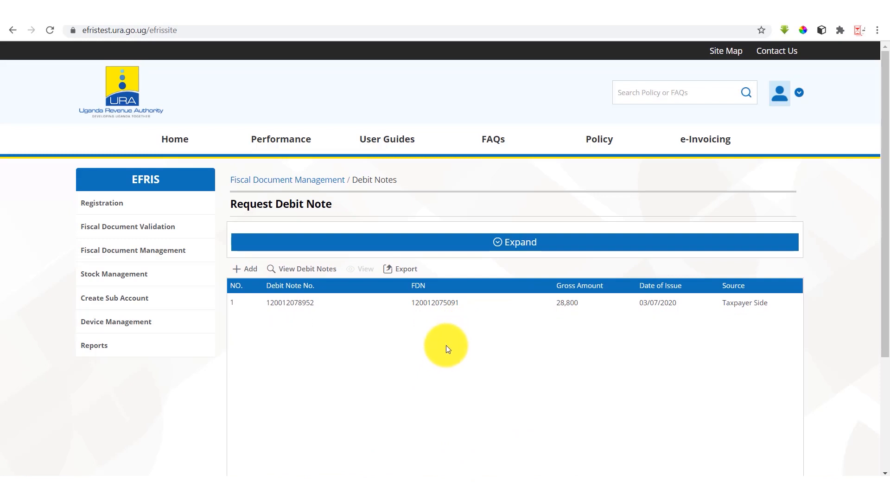
{"action": "mouse_move", "coordinate": [423, 345]}
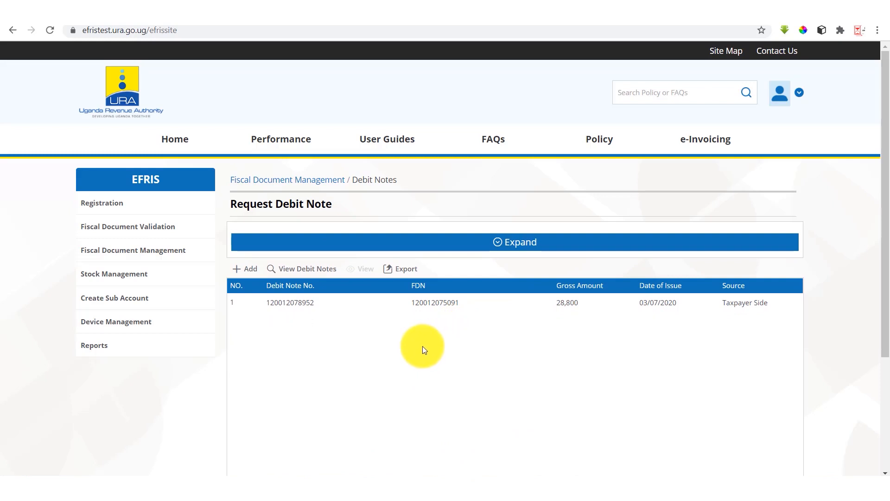
{"action": "mouse_move", "coordinate": [226, 266]}
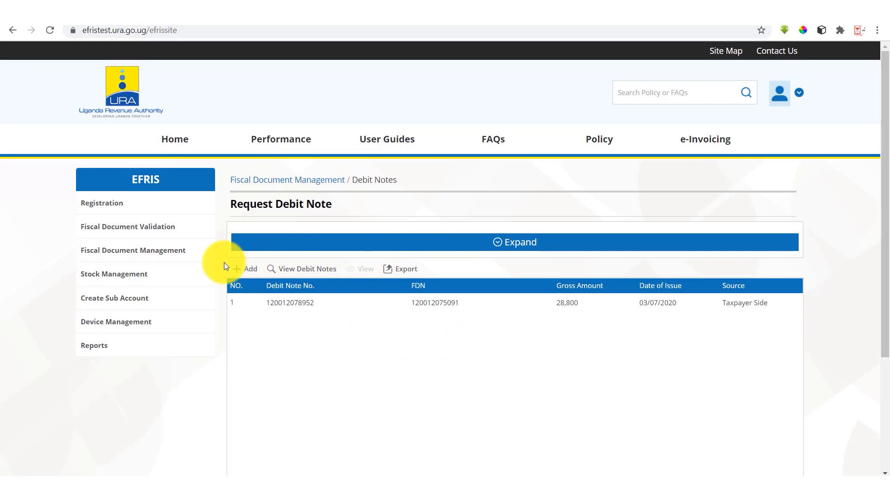
Add a new debit note and search the invoices to pick james's Hima Cement invoice as the original
{"action": "left_click", "coordinate": [246, 269]}
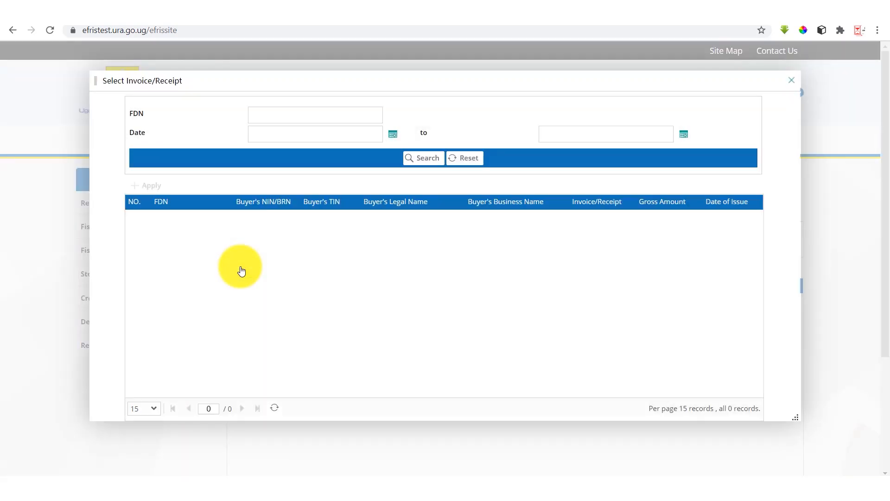
{"action": "left_click", "coordinate": [423, 157]}
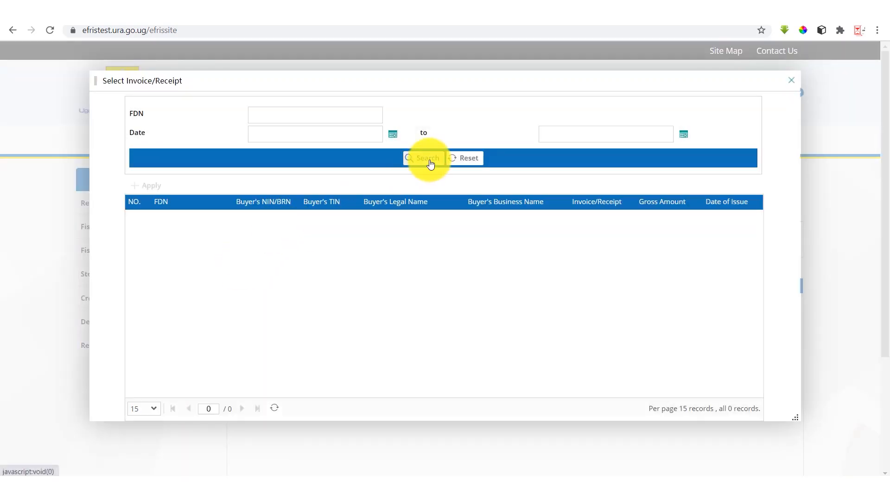
{"action": "left_click", "coordinate": [423, 157]}
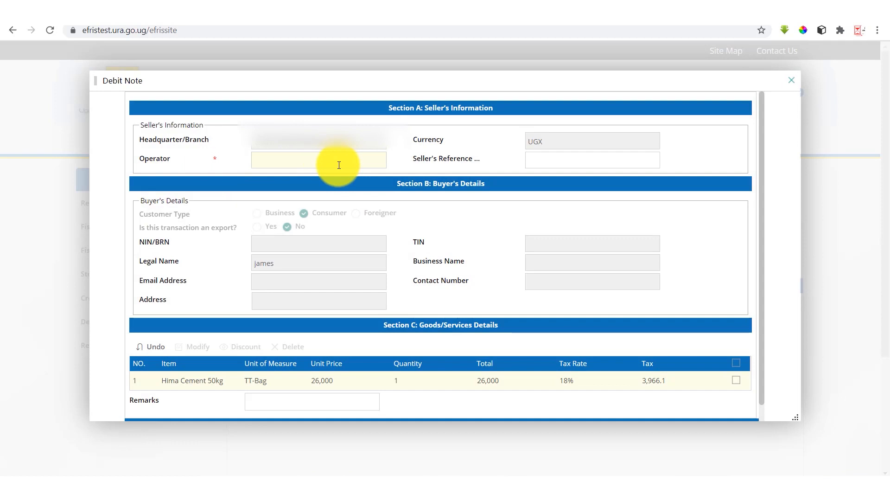
{"action": "mouse_move", "coordinate": [448, 123]}
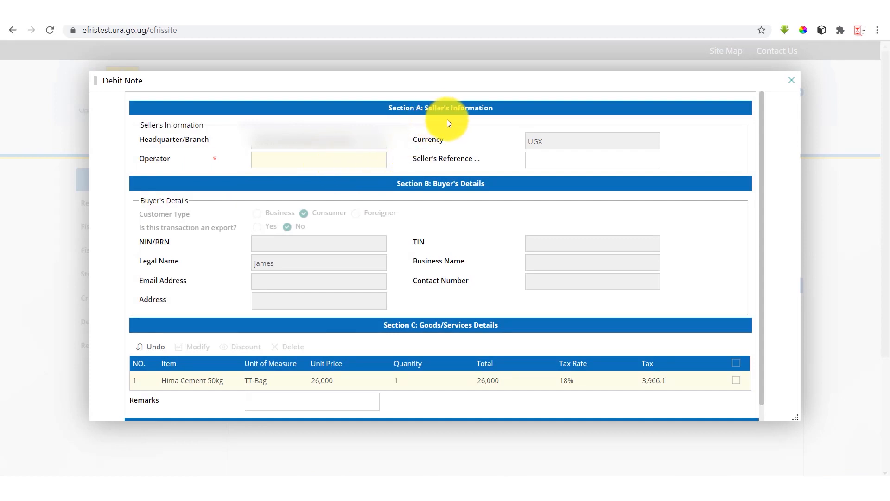
{"action": "mouse_move", "coordinate": [447, 168]}
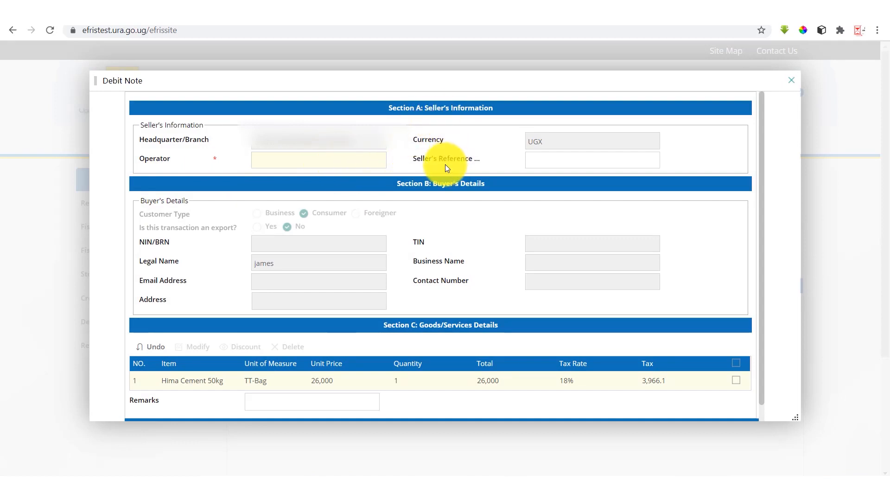
{"action": "mouse_move", "coordinate": [439, 248]}
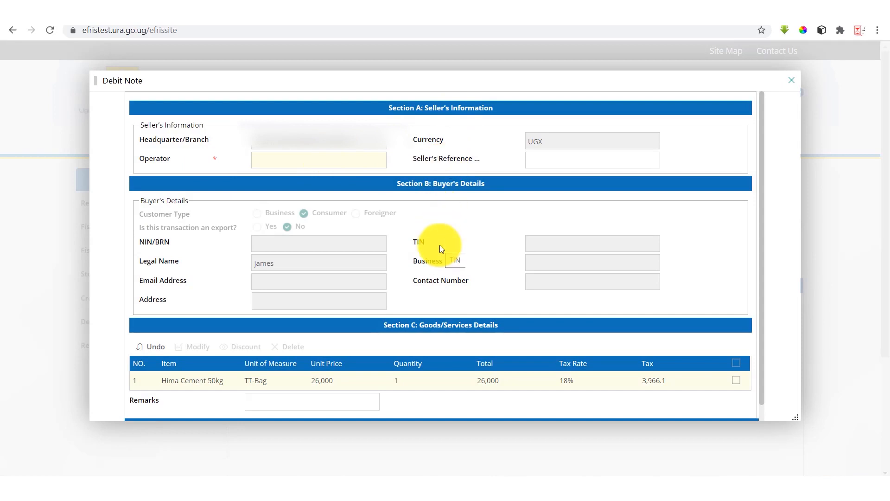
{"action": "mouse_move", "coordinate": [448, 159]}
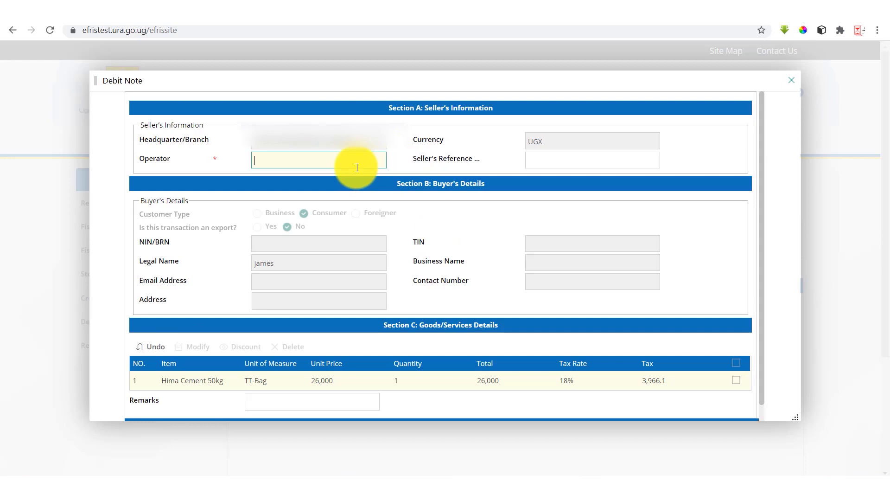
Enter 1 as the Operator in Section A of the Debit Note form
{"action": "type", "text": "1"}
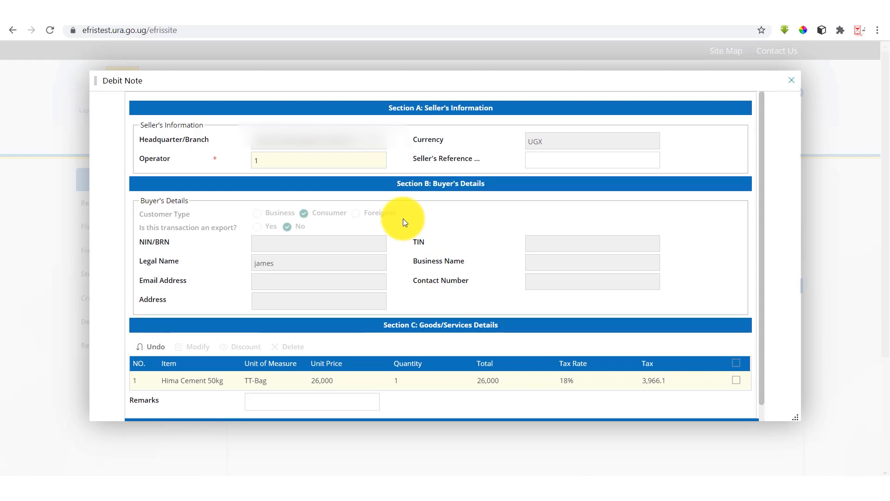
{"action": "mouse_move", "coordinate": [290, 329]}
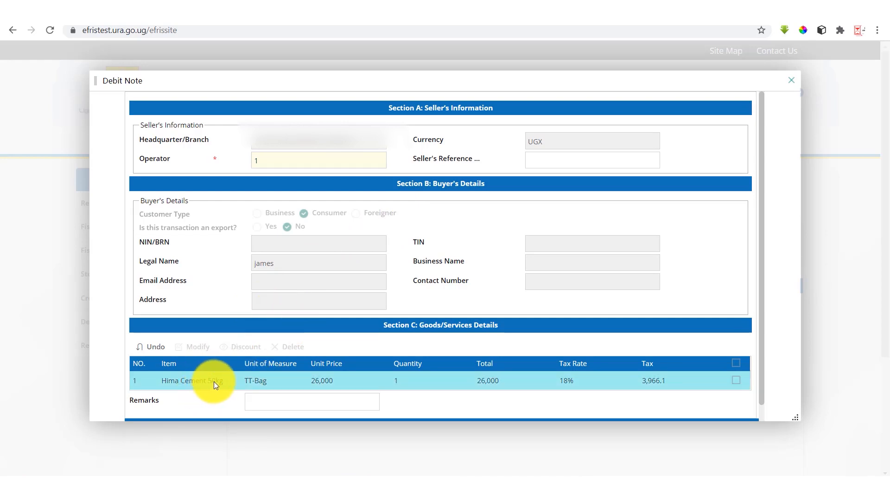
Modify the Hima Cement 50kg line to 10 bags (total 260,000) and show its tax details
{"action": "left_click", "coordinate": [735, 380]}
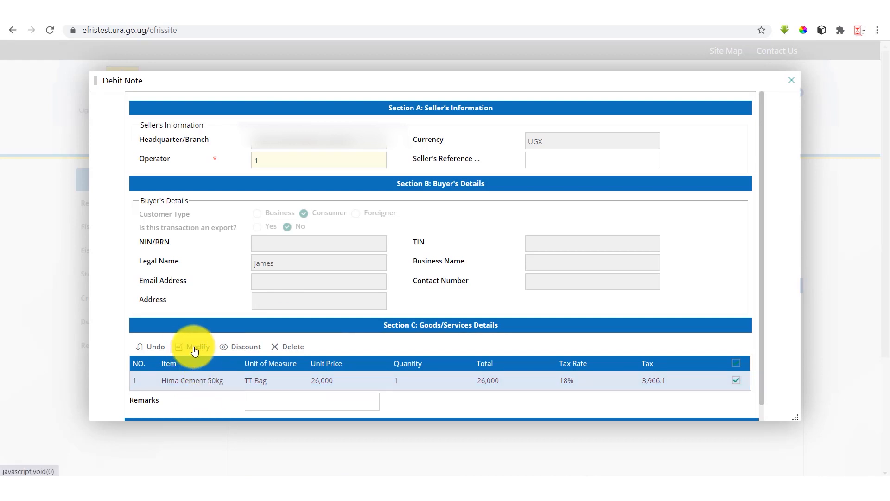
{"action": "left_click", "coordinate": [196, 346]}
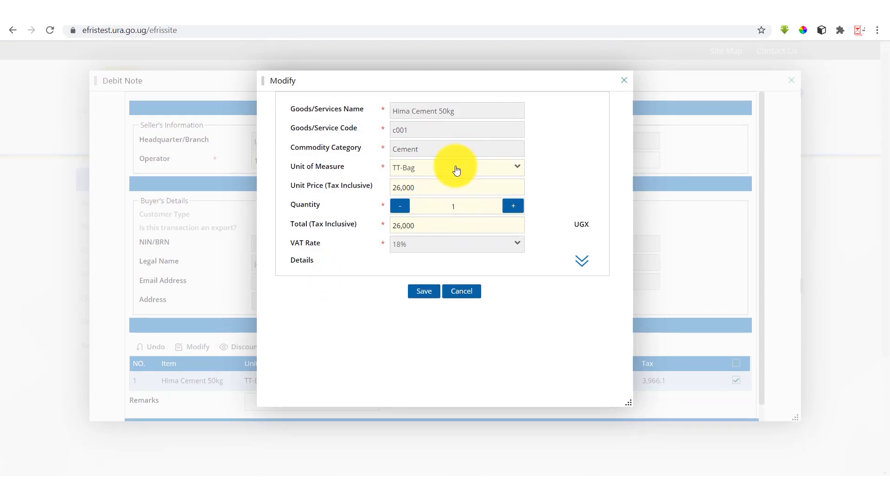
{"action": "mouse_move", "coordinate": [372, 117]}
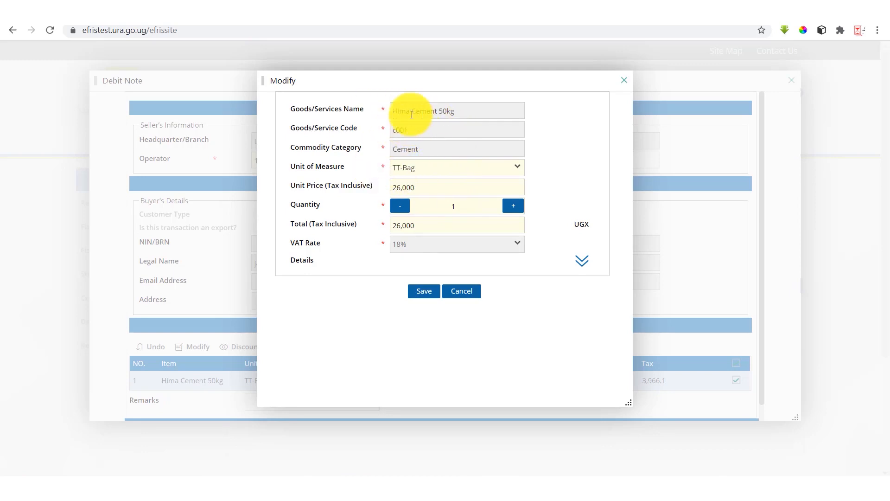
{"action": "mouse_move", "coordinate": [435, 166]}
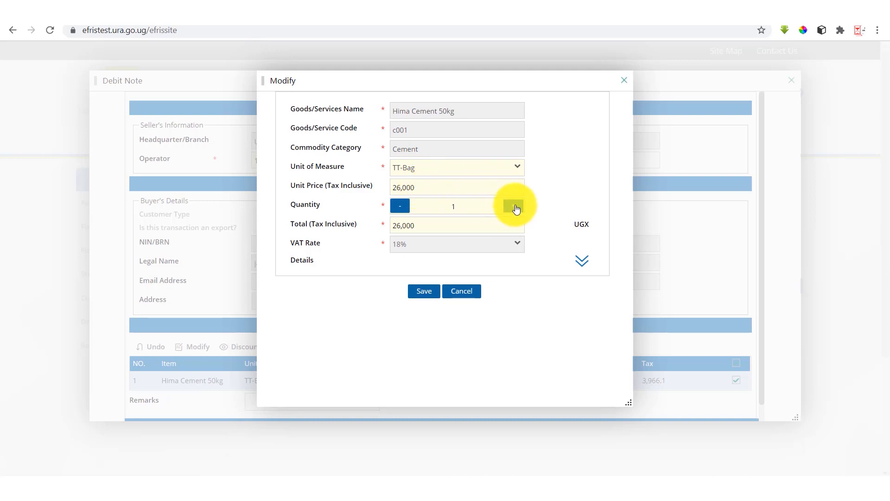
{"action": "left_click", "coordinate": [513, 206]}
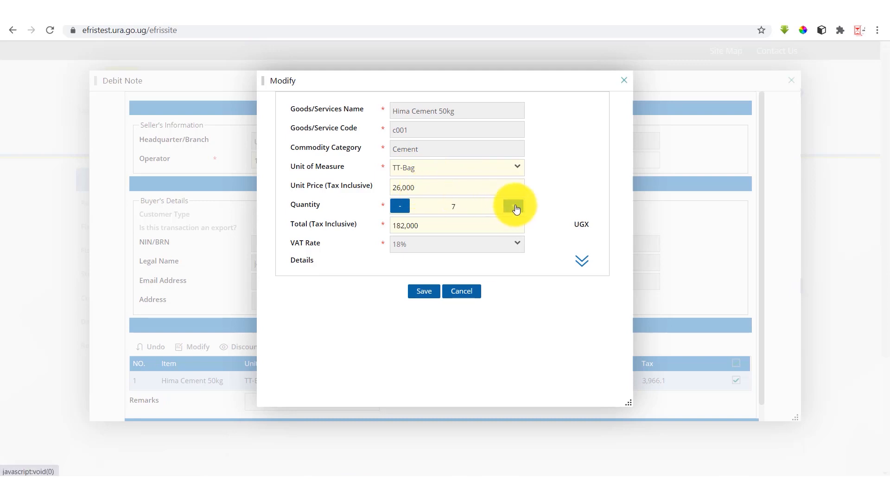
{"action": "left_click", "coordinate": [512, 206]}
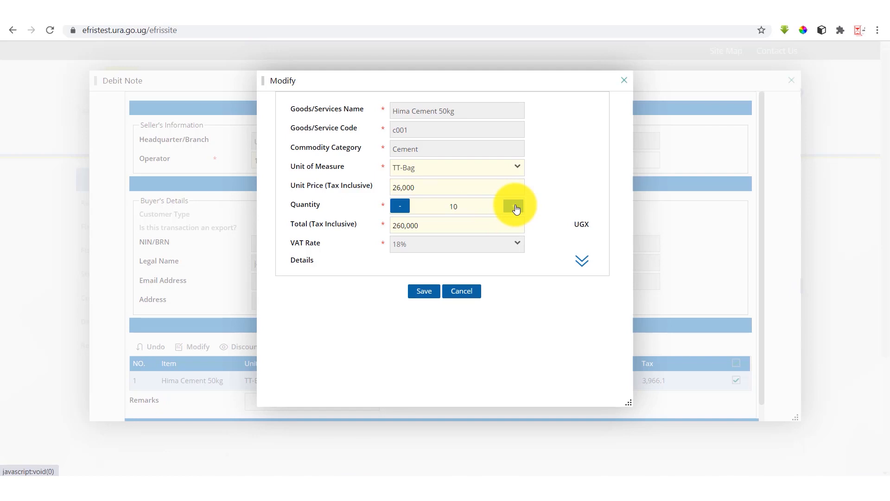
{"action": "mouse_move", "coordinate": [590, 262]}
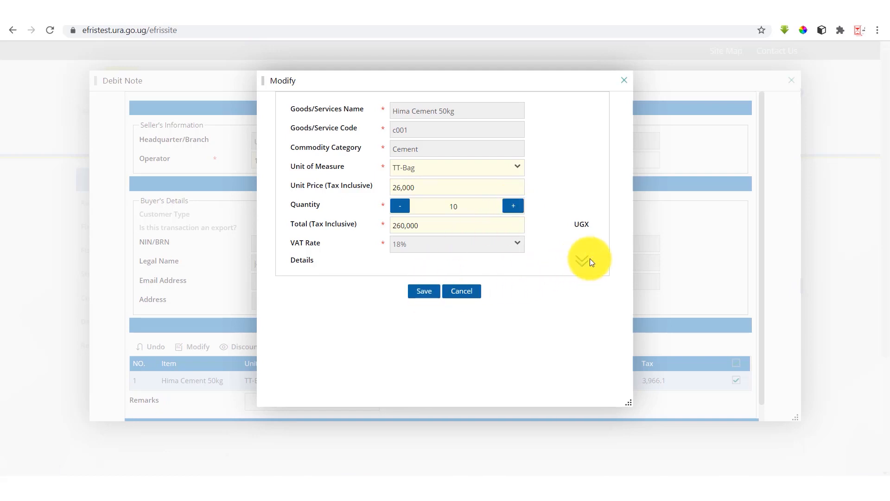
{"action": "mouse_move", "coordinate": [580, 266]}
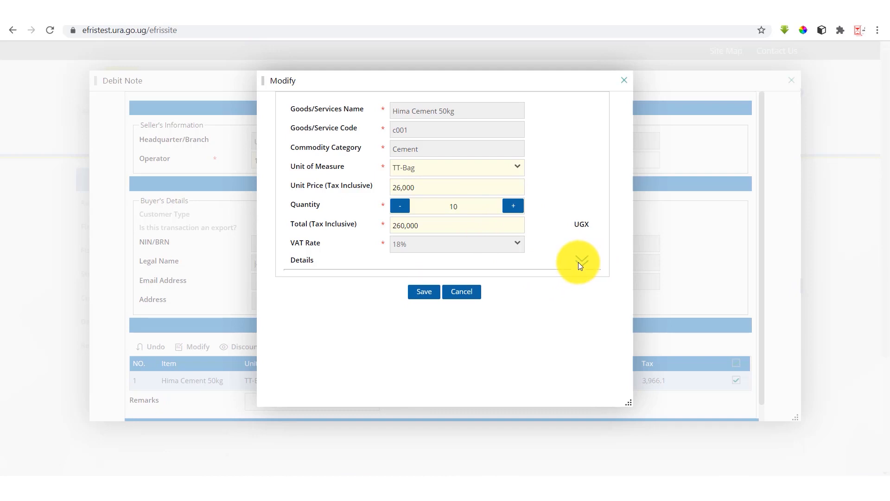
{"action": "left_click", "coordinate": [577, 261]}
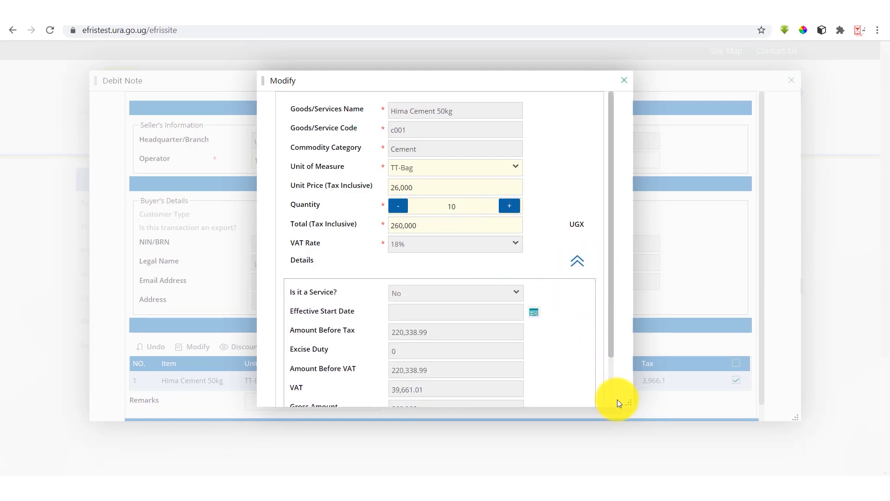
{"action": "scroll", "scroll_direction": "down", "scroll_amount": 3}
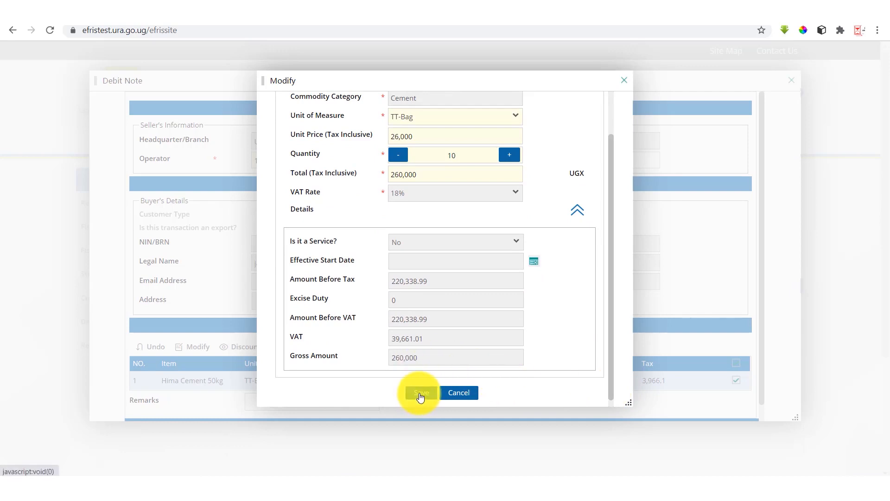
Save the modified cement line so the goods table shows 10 bags, 260,000 and 39,661.01 tax
{"action": "left_click", "coordinate": [419, 392]}
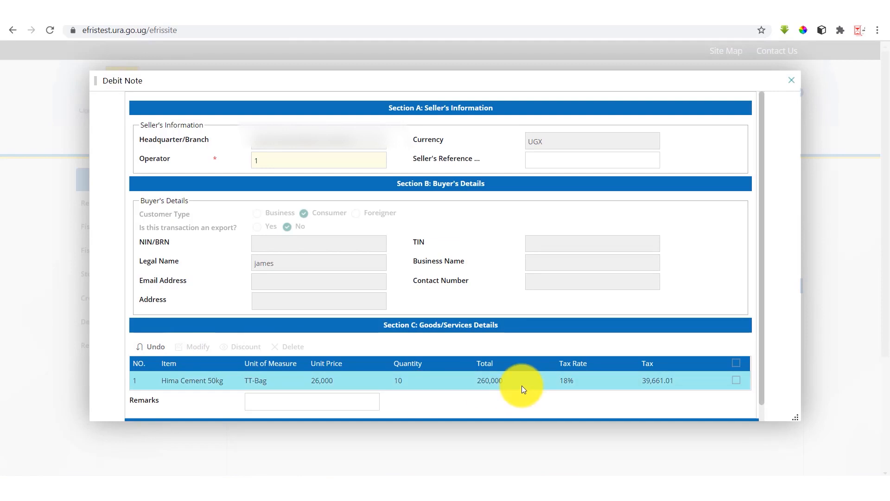
{"action": "mouse_move", "coordinate": [278, 380]}
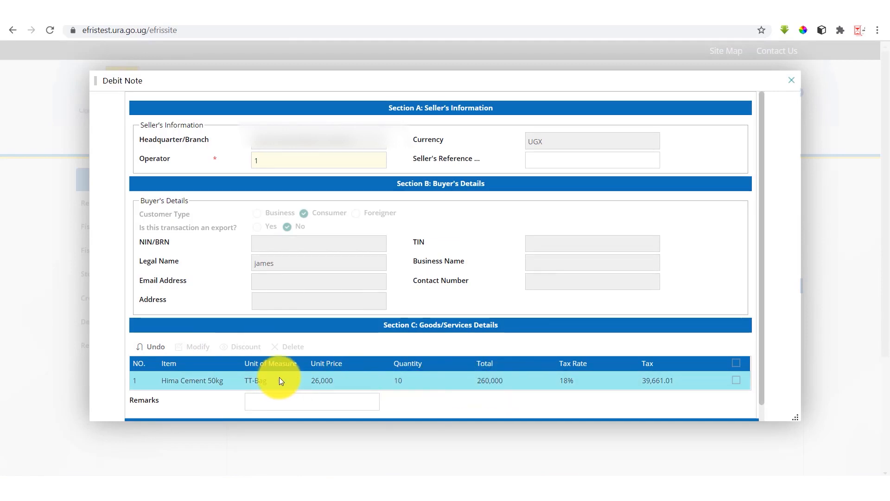
{"action": "mouse_move", "coordinate": [410, 387]}
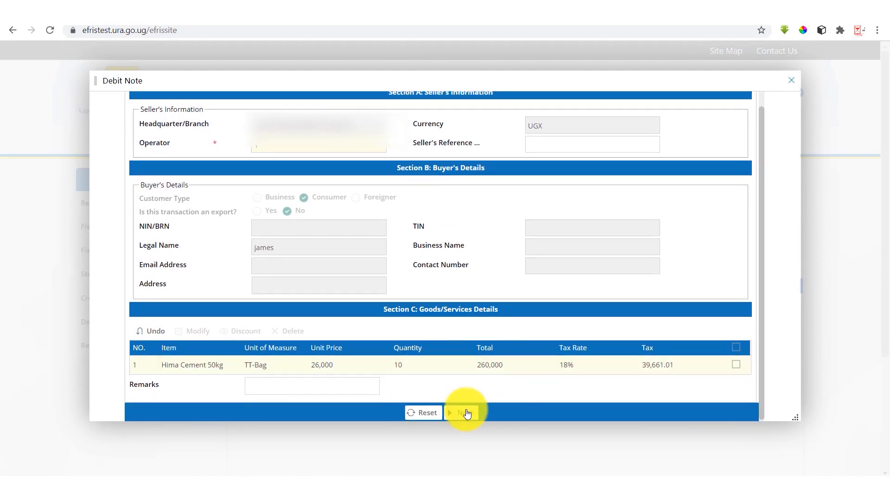
Continue to the reasons page and settle on 'Increase in amount payable – extra products delivered'
{"action": "left_click", "coordinate": [465, 412]}
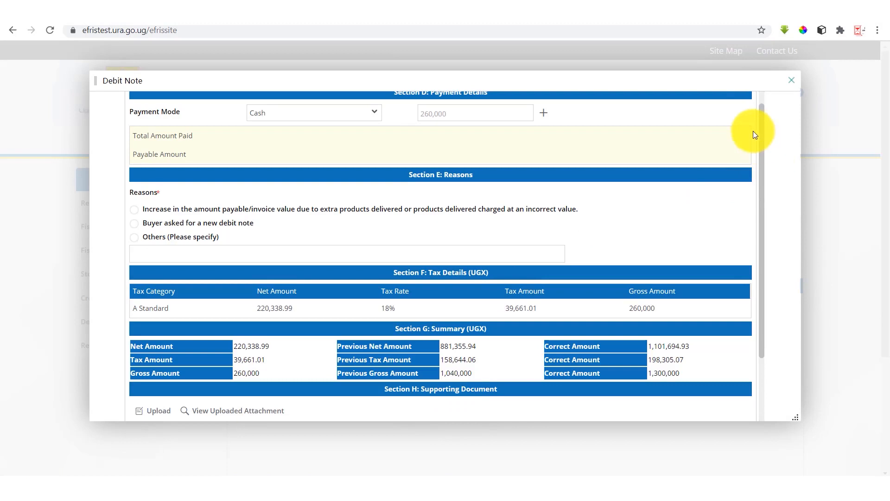
{"action": "scroll", "scroll_direction": "up", "scroll_amount": 3}
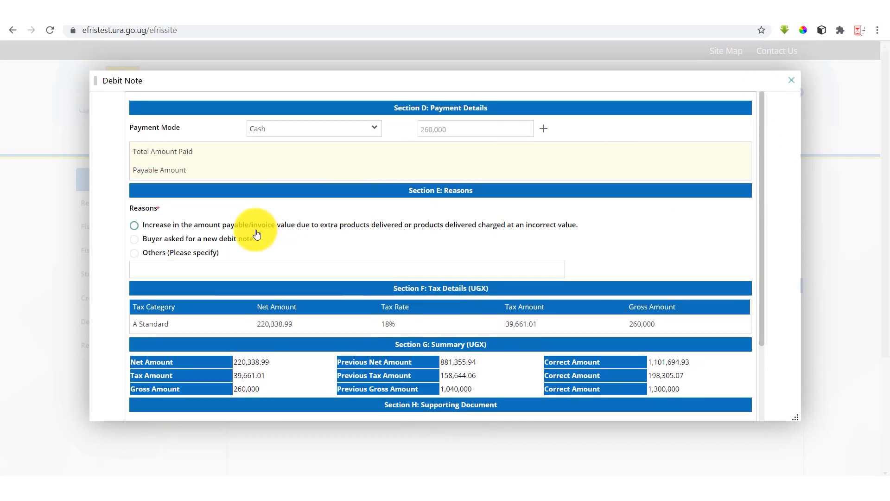
{"action": "mouse_move", "coordinate": [294, 236]}
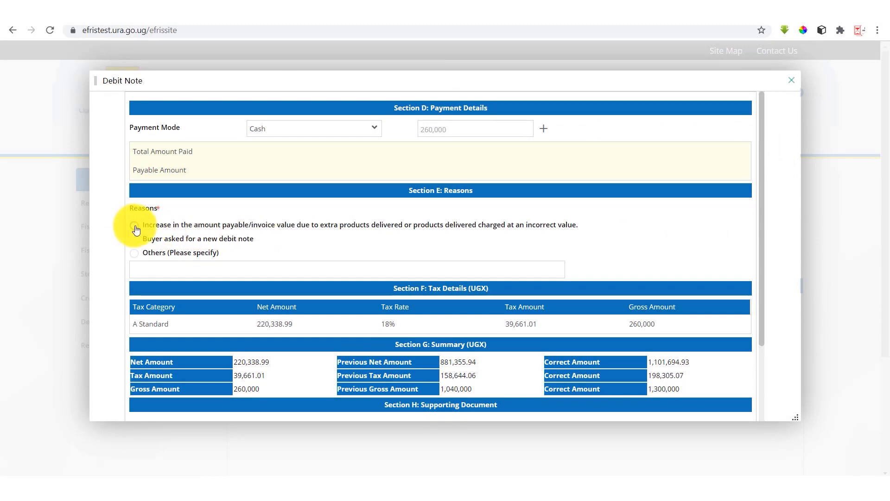
{"action": "left_click", "coordinate": [134, 224]}
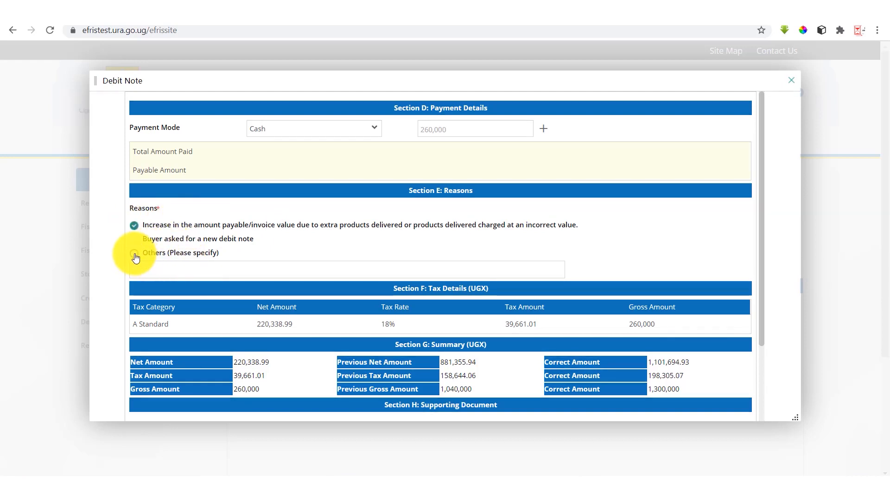
{"action": "left_click", "coordinate": [134, 252]}
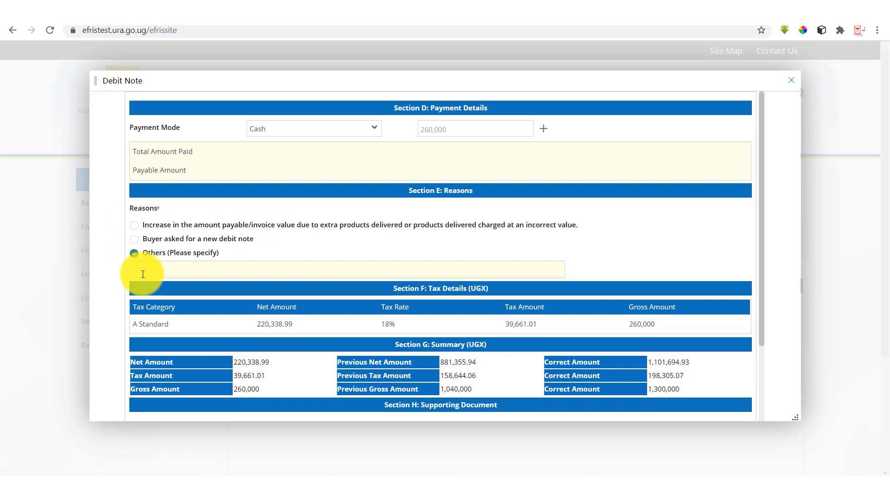
{"action": "left_click", "coordinate": [346, 269]}
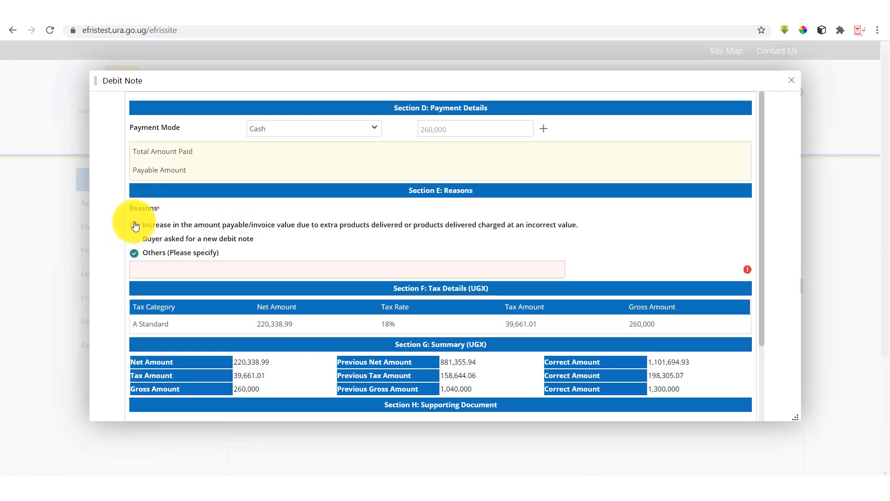
{"action": "left_click", "coordinate": [135, 224]}
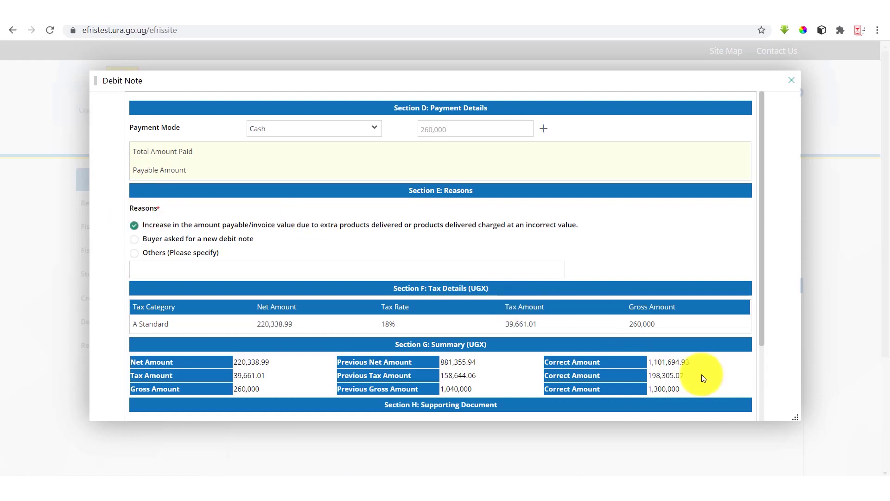
{"action": "scroll", "scroll_direction": "down", "scroll_amount": 3}
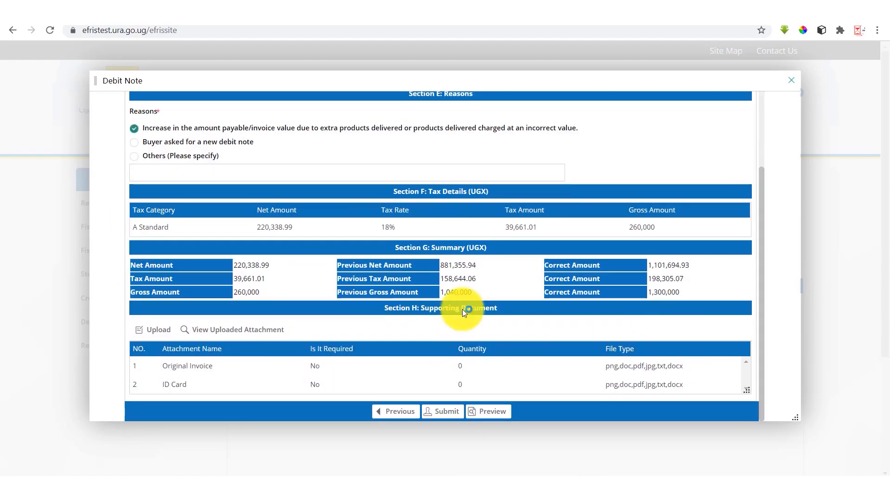
{"action": "mouse_move", "coordinate": [417, 261]}
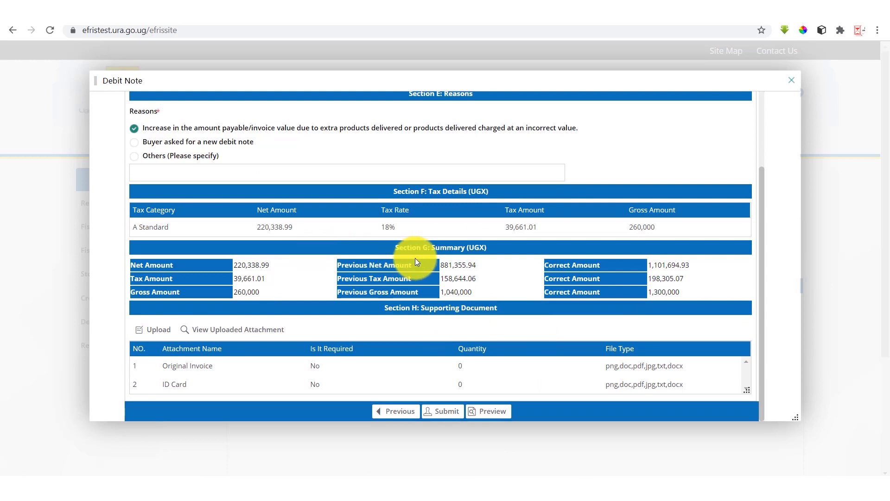
{"action": "mouse_move", "coordinate": [584, 264]}
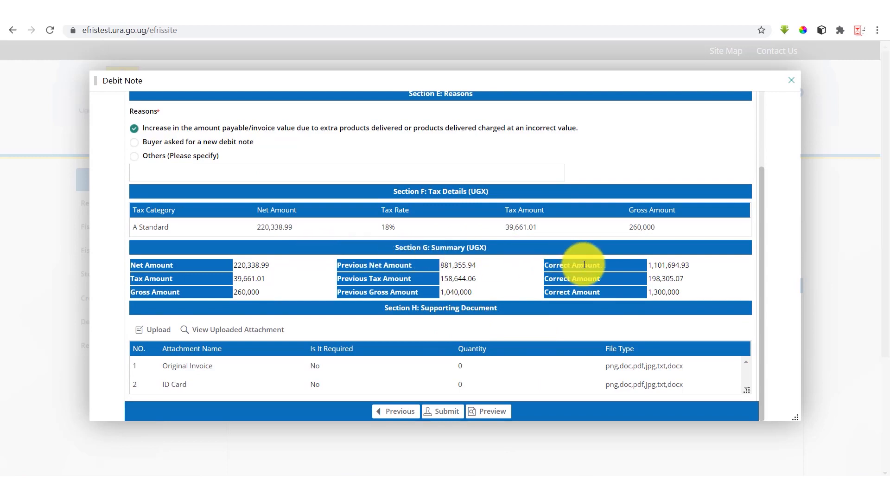
{"action": "mouse_move", "coordinate": [404, 365]}
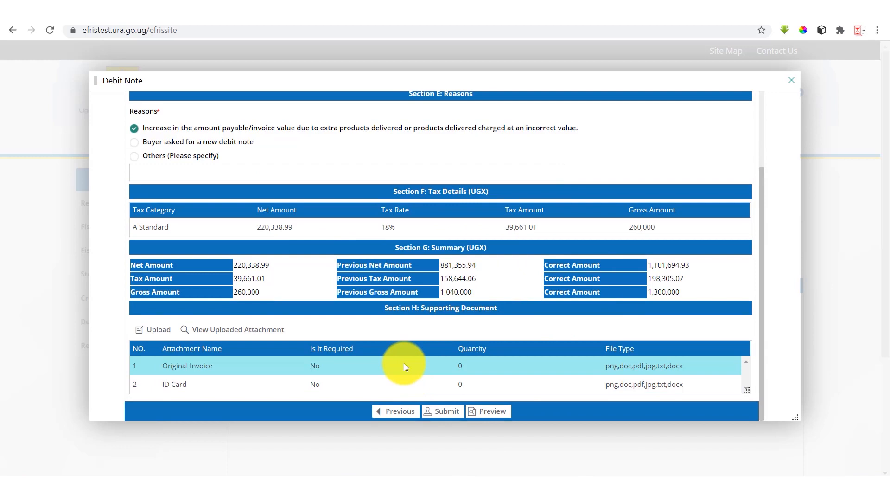
{"action": "mouse_move", "coordinate": [320, 359]}
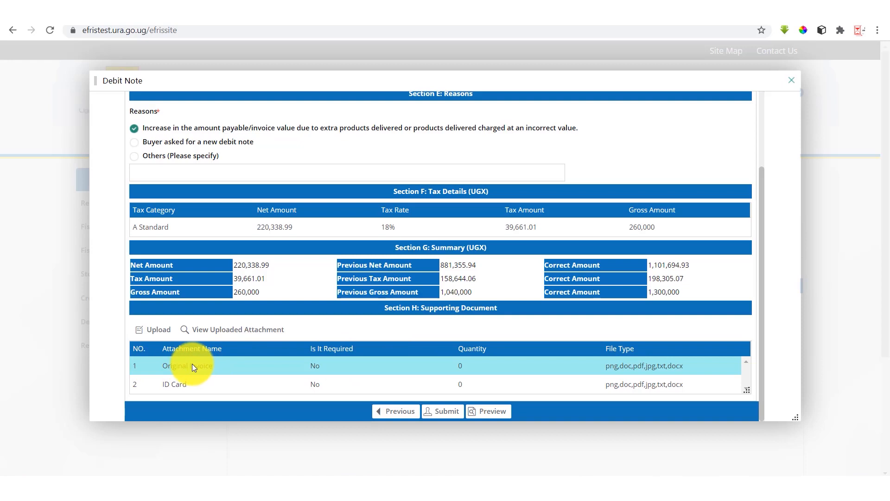
{"action": "left_click", "coordinate": [158, 330]}
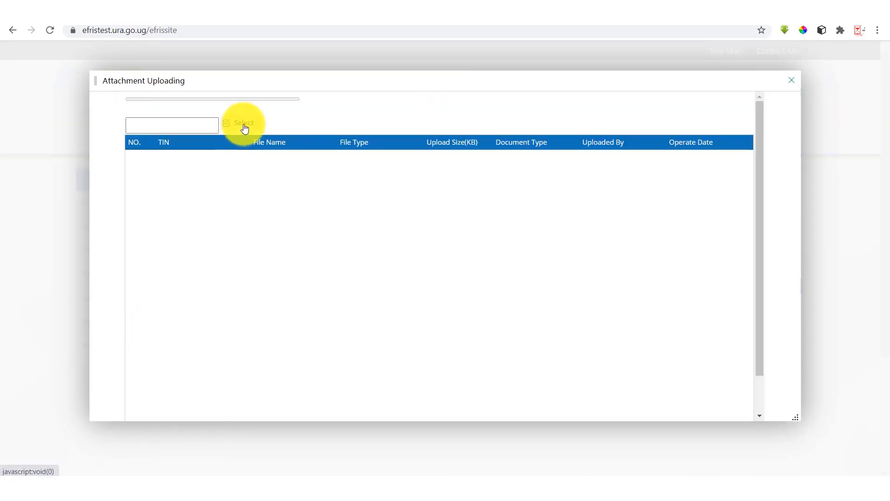
{"action": "left_click", "coordinate": [242, 122]}
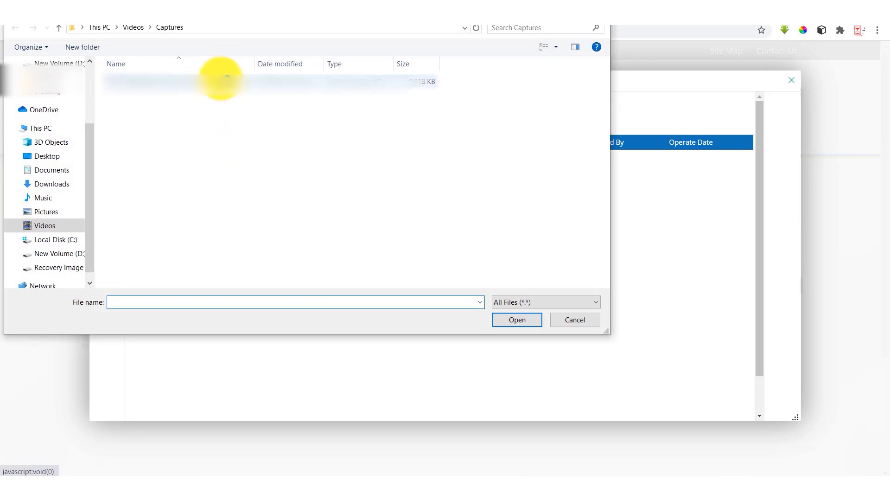
{"action": "left_click", "coordinate": [573, 319]}
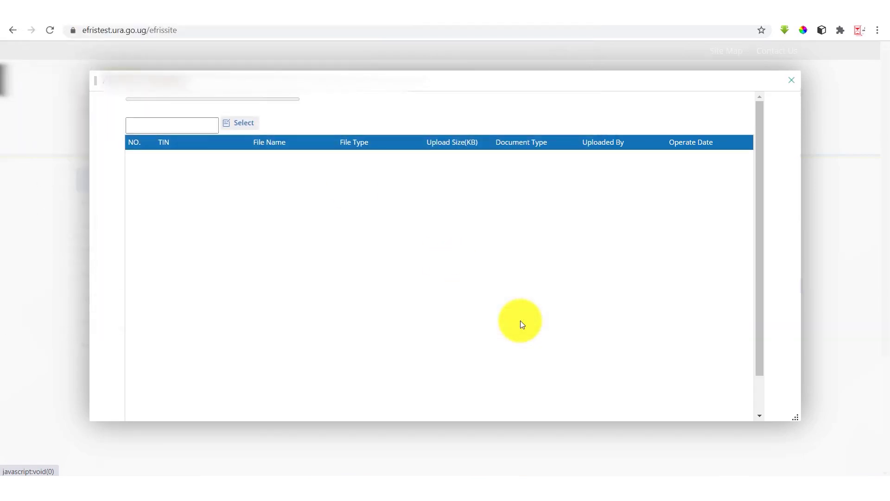
{"action": "left_click", "coordinate": [239, 122]}
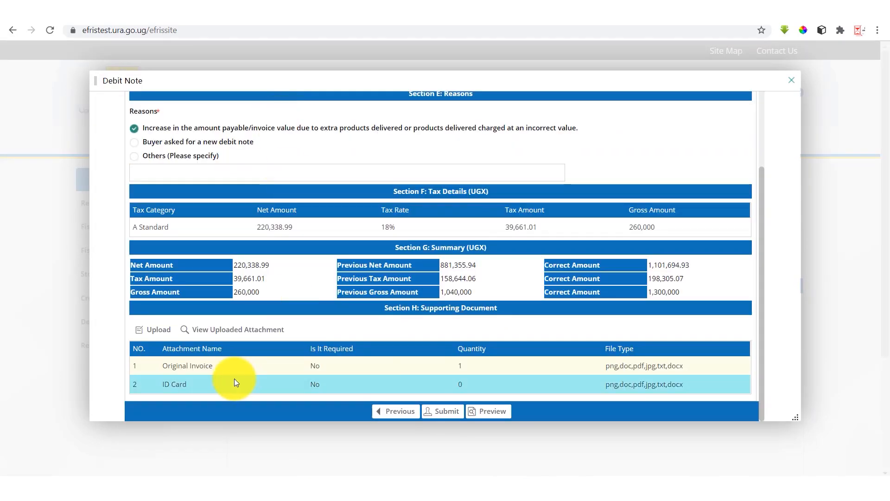
{"action": "mouse_move", "coordinate": [489, 379]}
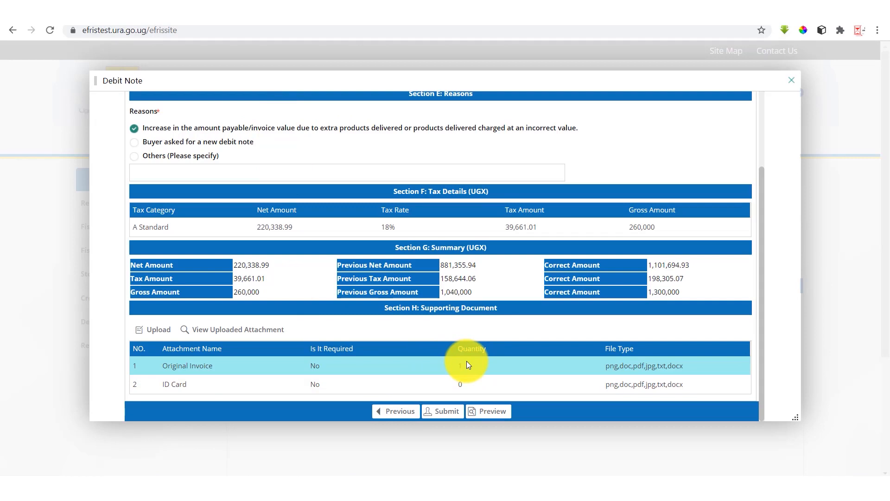
{"action": "mouse_move", "coordinate": [470, 370]}
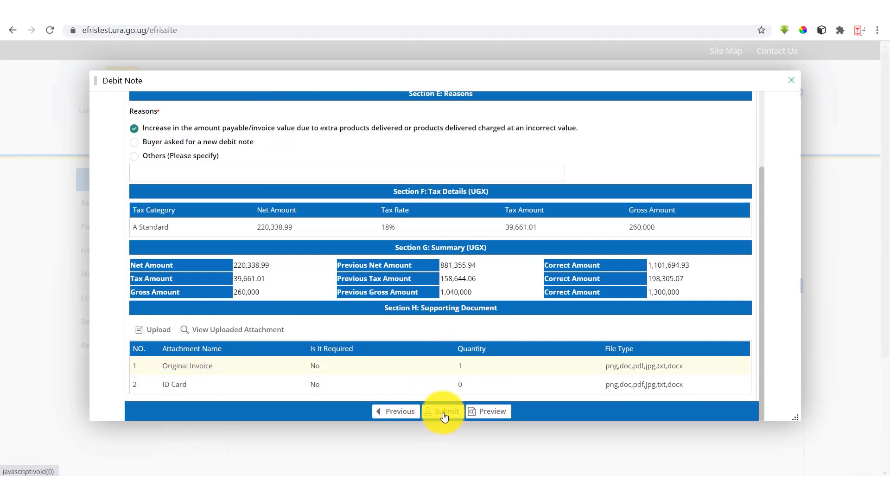
Submit and confirm the debit note, review the generated PDF and close the preview
{"action": "left_click", "coordinate": [442, 411]}
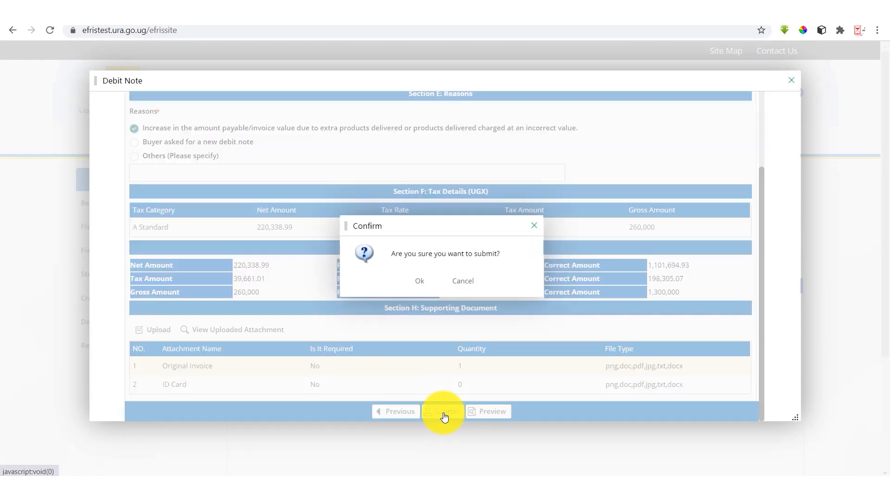
{"action": "left_click", "coordinate": [419, 280]}
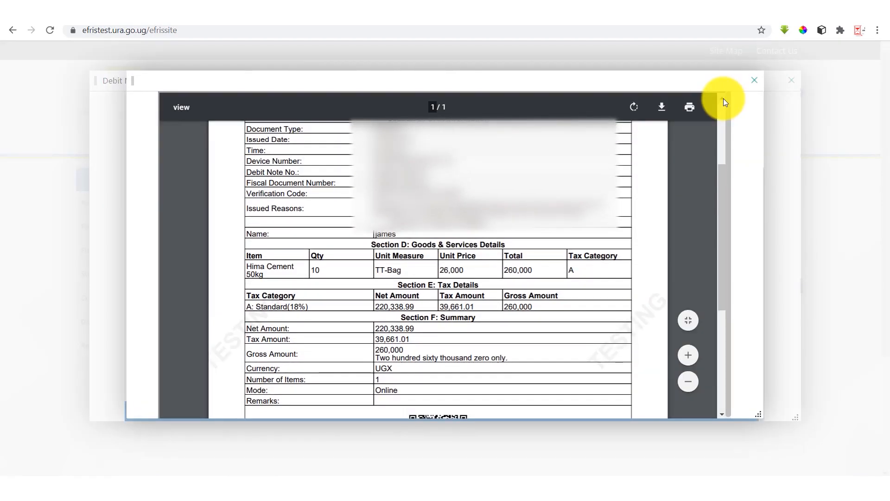
{"action": "scroll", "scroll_direction": "up", "scroll_amount": 3}
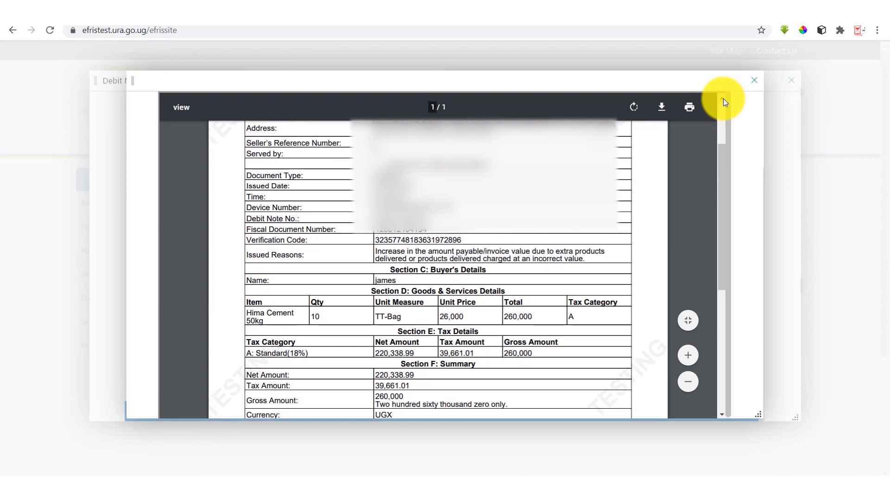
{"action": "scroll", "scroll_direction": "up", "scroll_amount": 3}
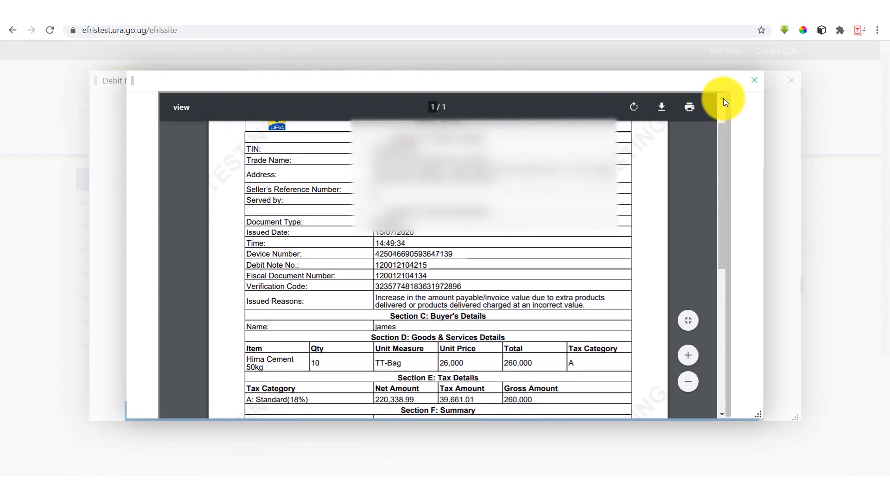
{"action": "scroll", "scroll_direction": "up", "scroll_amount": 3}
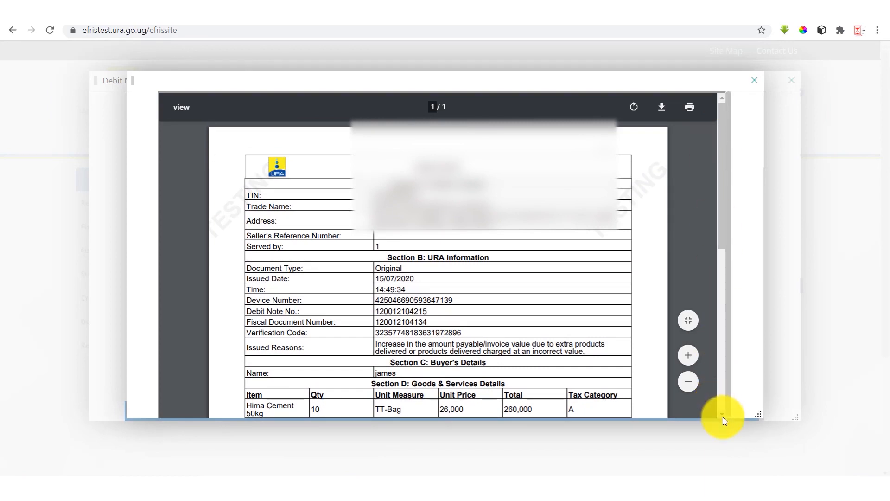
{"action": "scroll", "scroll_direction": "down", "scroll_amount": 3}
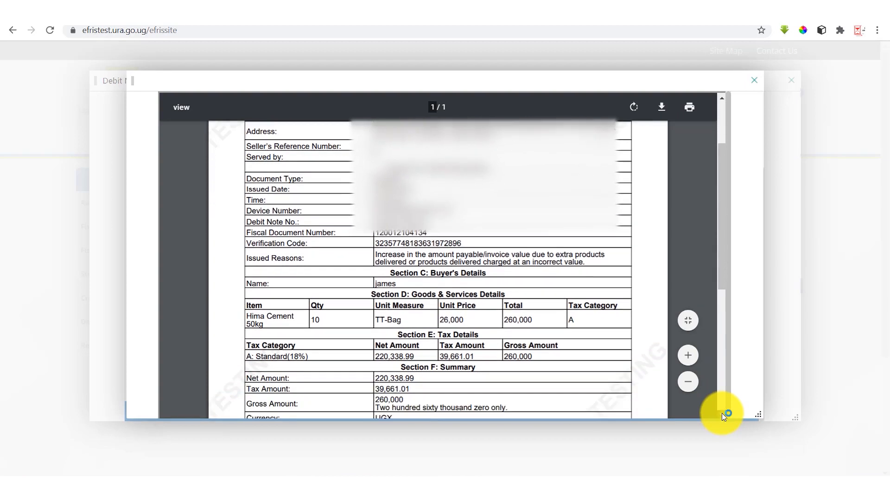
{"action": "scroll", "scroll_direction": "down", "scroll_amount": 3}
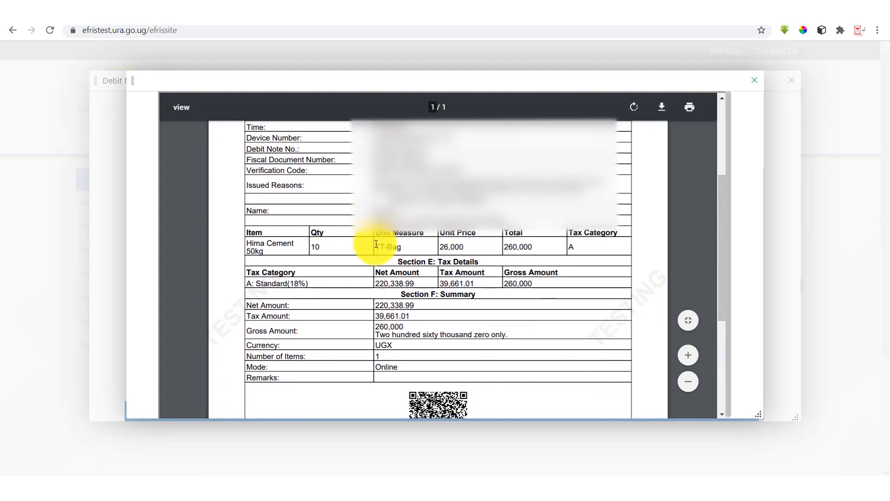
{"action": "mouse_move", "coordinate": [485, 253]}
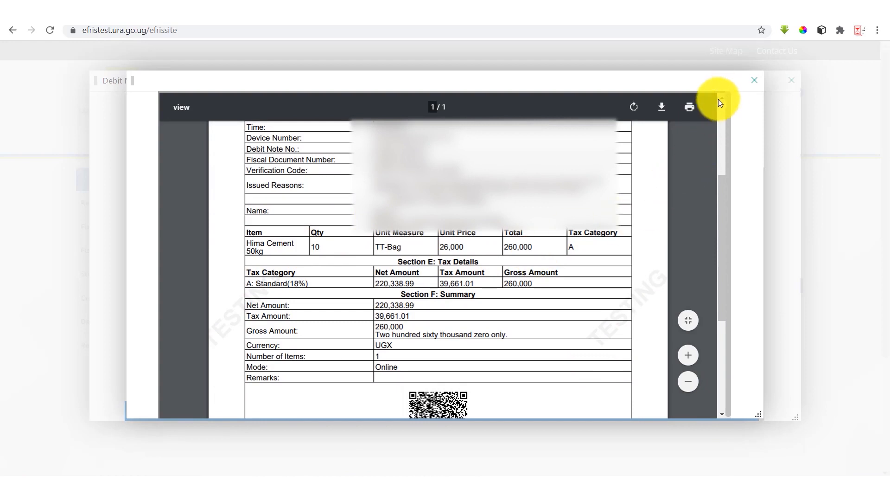
{"action": "scroll", "scroll_direction": "up", "scroll_amount": 3}
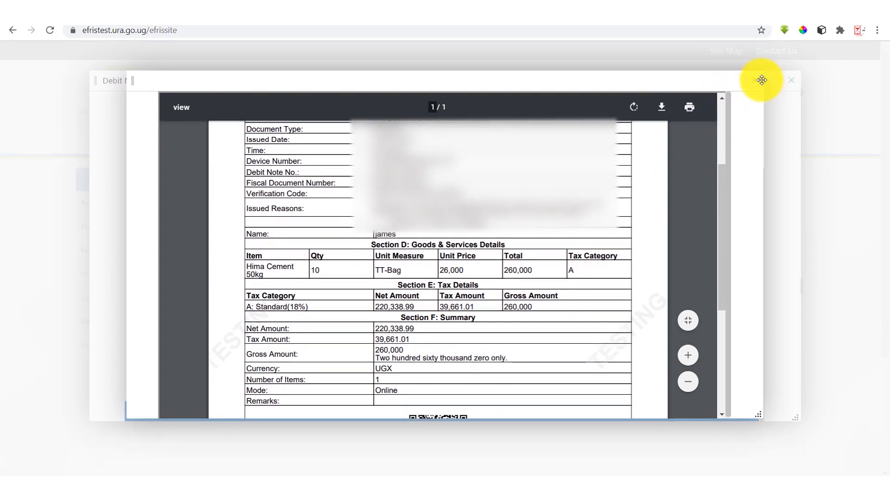
{"action": "left_click", "coordinate": [791, 80]}
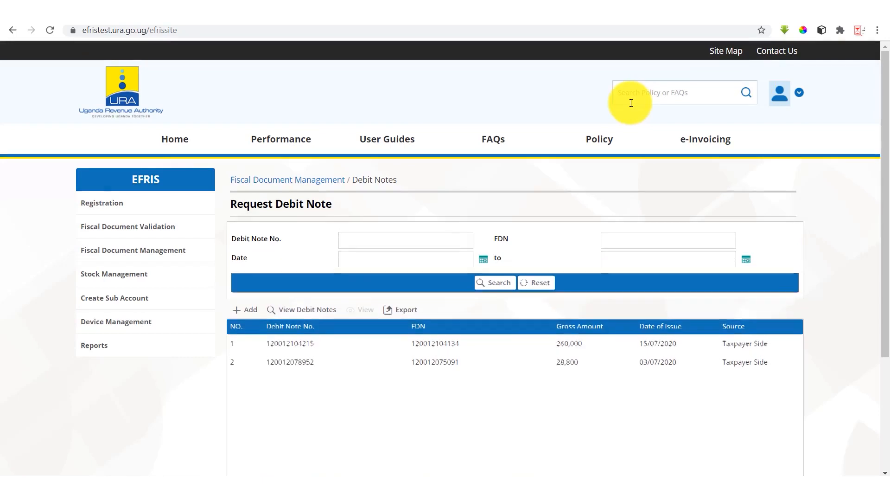
{"action": "left_click", "coordinate": [133, 249]}
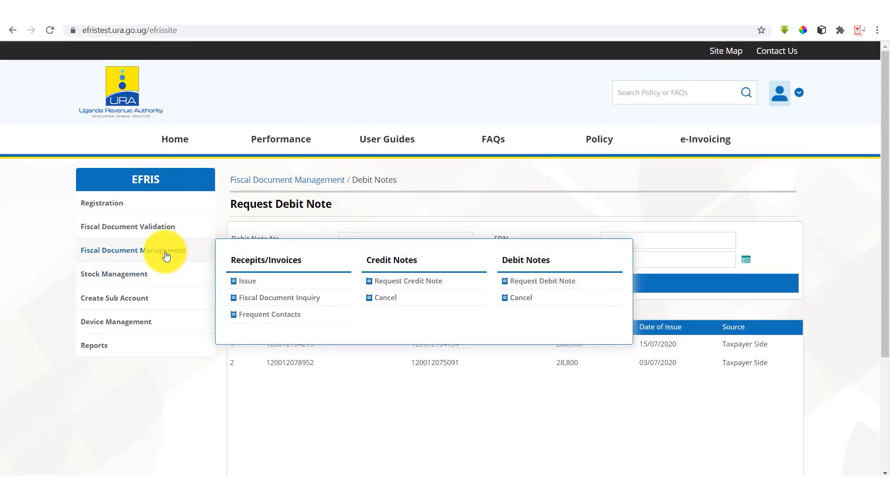
{"action": "mouse_move", "coordinate": [540, 287]}
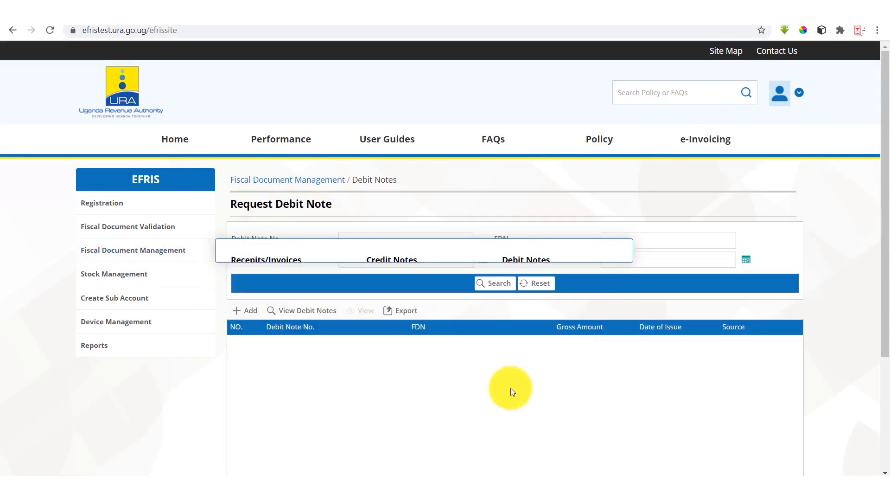
{"action": "left_click", "coordinate": [494, 283]}
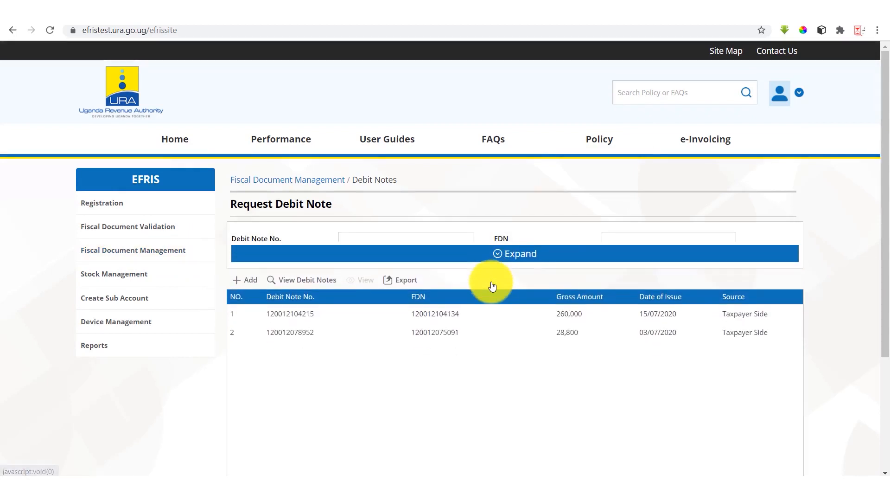
{"action": "left_click", "coordinate": [514, 253]}
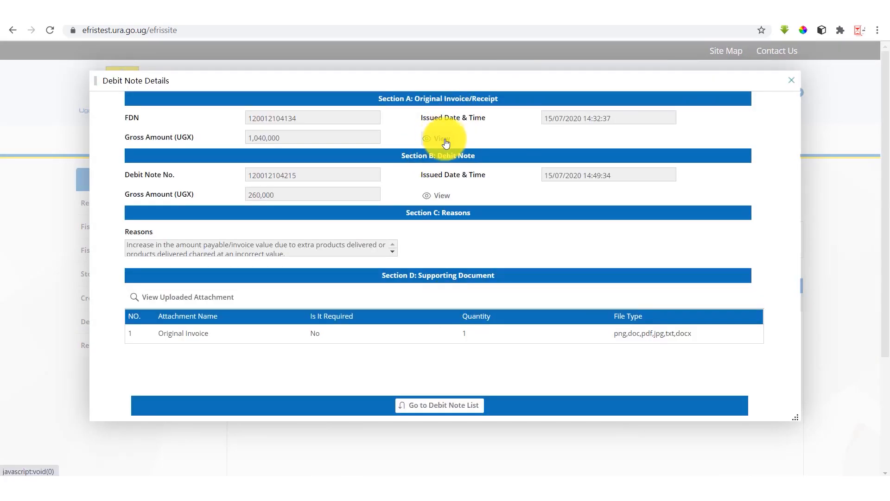
{"action": "left_click", "coordinate": [439, 139]}
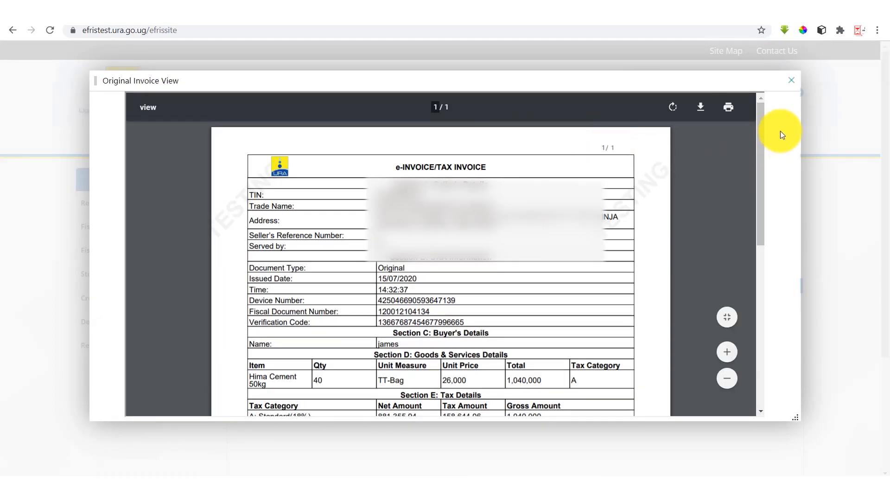
{"action": "left_click", "coordinate": [791, 80]}
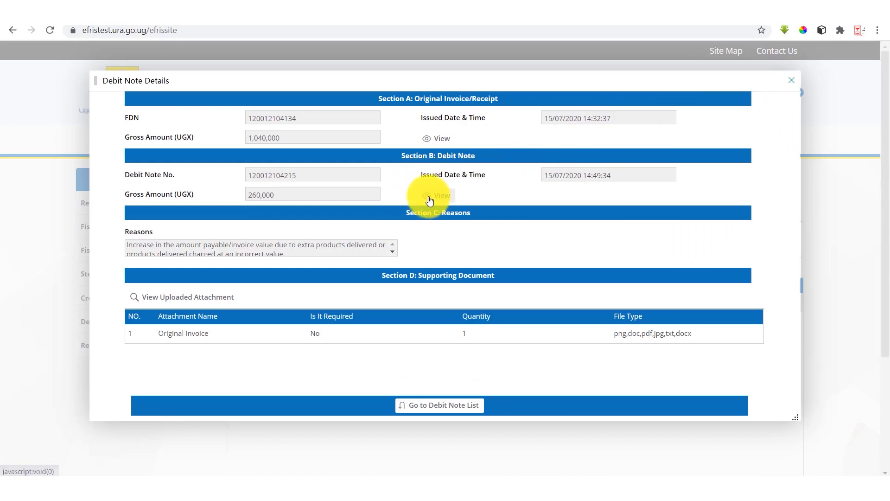
{"action": "left_click", "coordinate": [436, 195]}
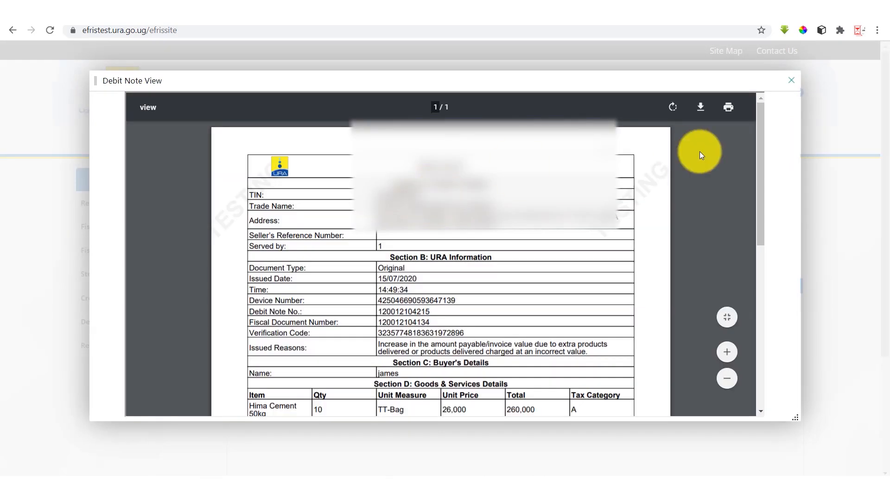
{"action": "mouse_move", "coordinate": [791, 80]}
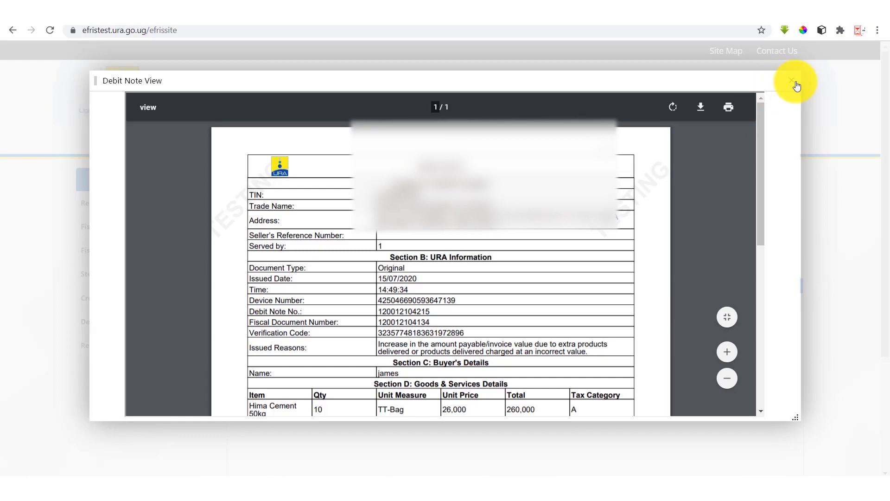
{"action": "left_click", "coordinate": [793, 80]}
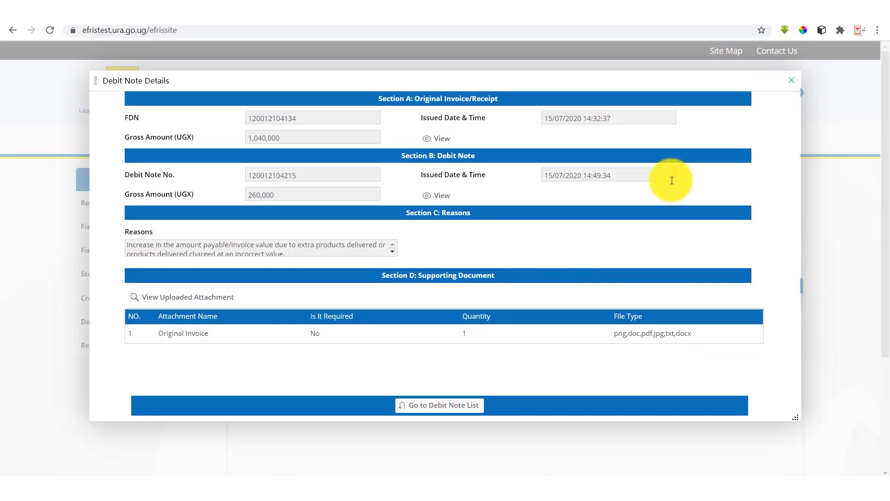